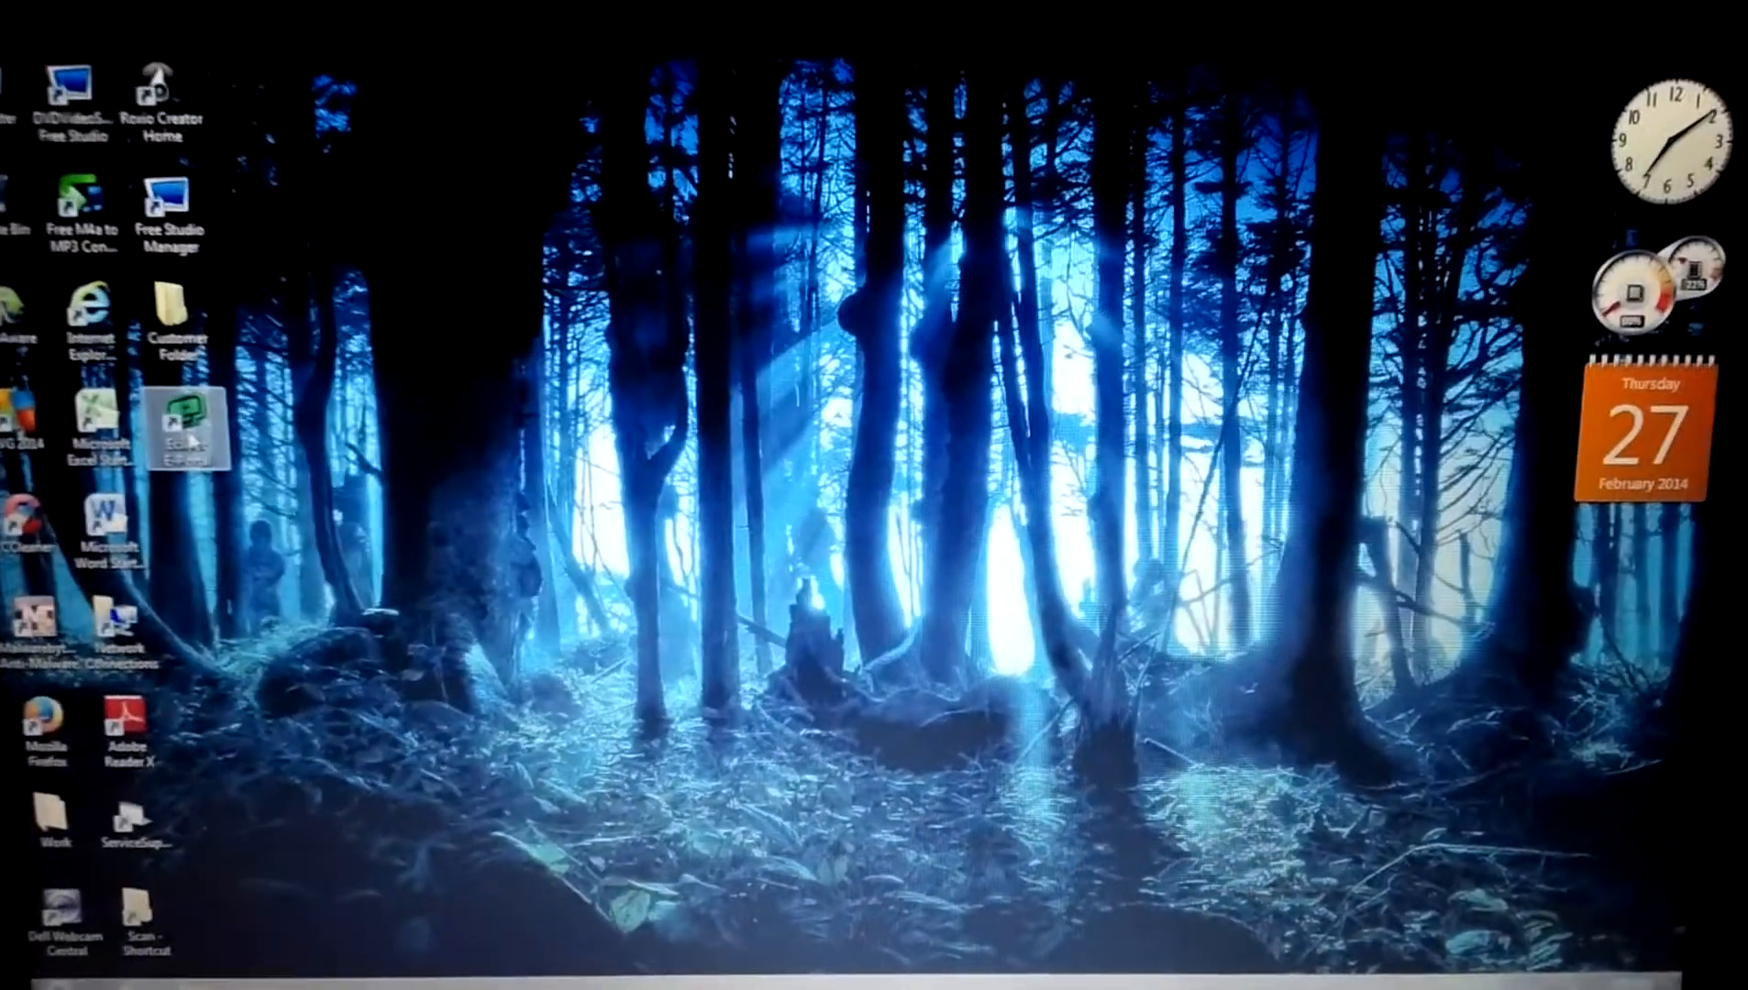
# - Launch Eclipse E-Portal 2 from its desktop shortcut
pyautogui.doubleClick(192, 418)
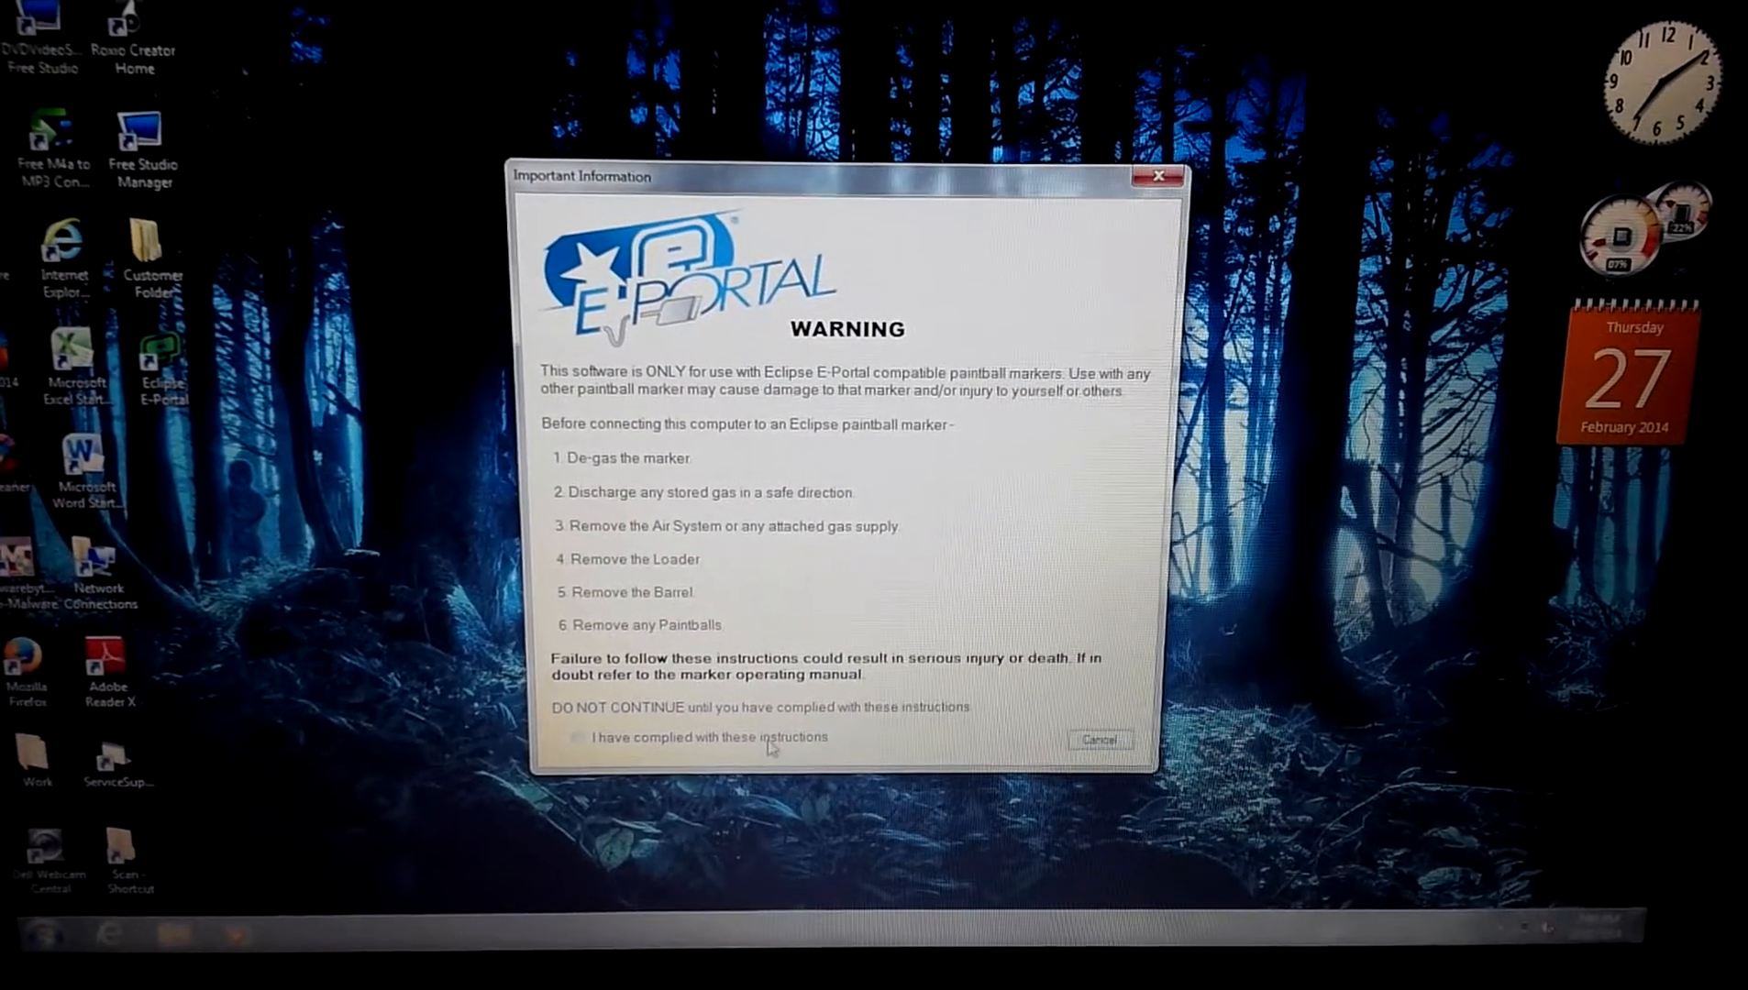
# - Confirm compliance with the safety instructions and continue to the Geo 3 settings screen
pyautogui.click(579, 737)
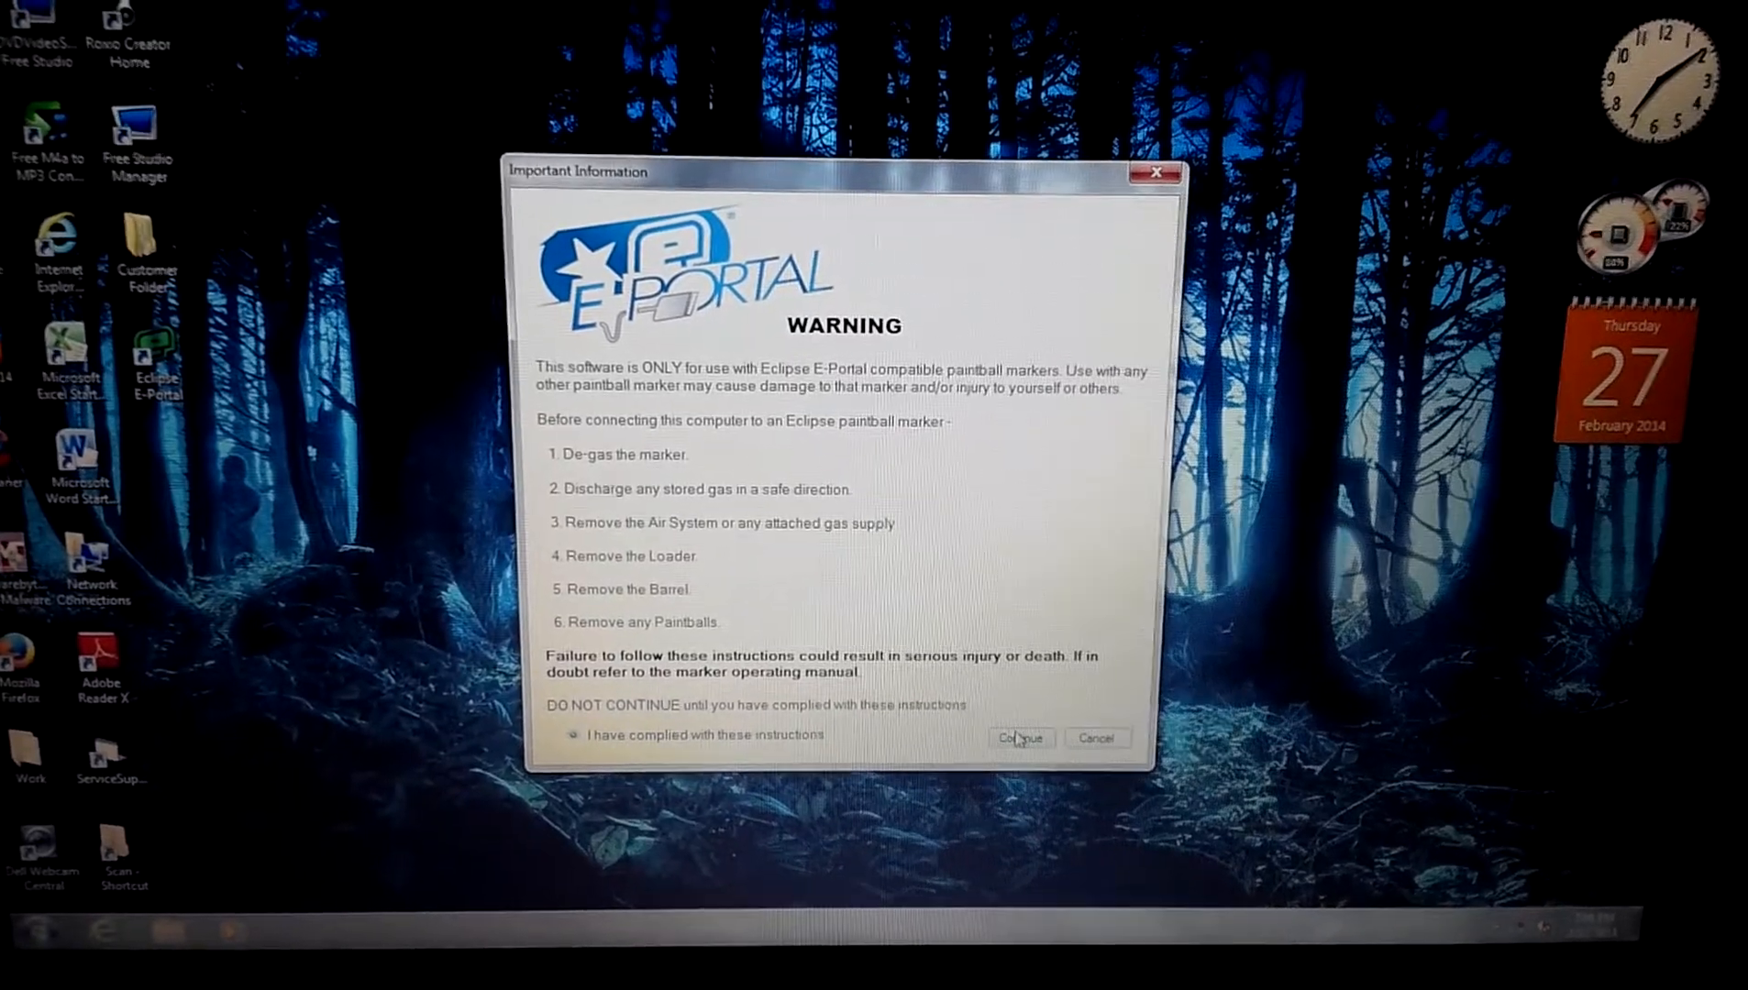
pyautogui.click(1017, 738)
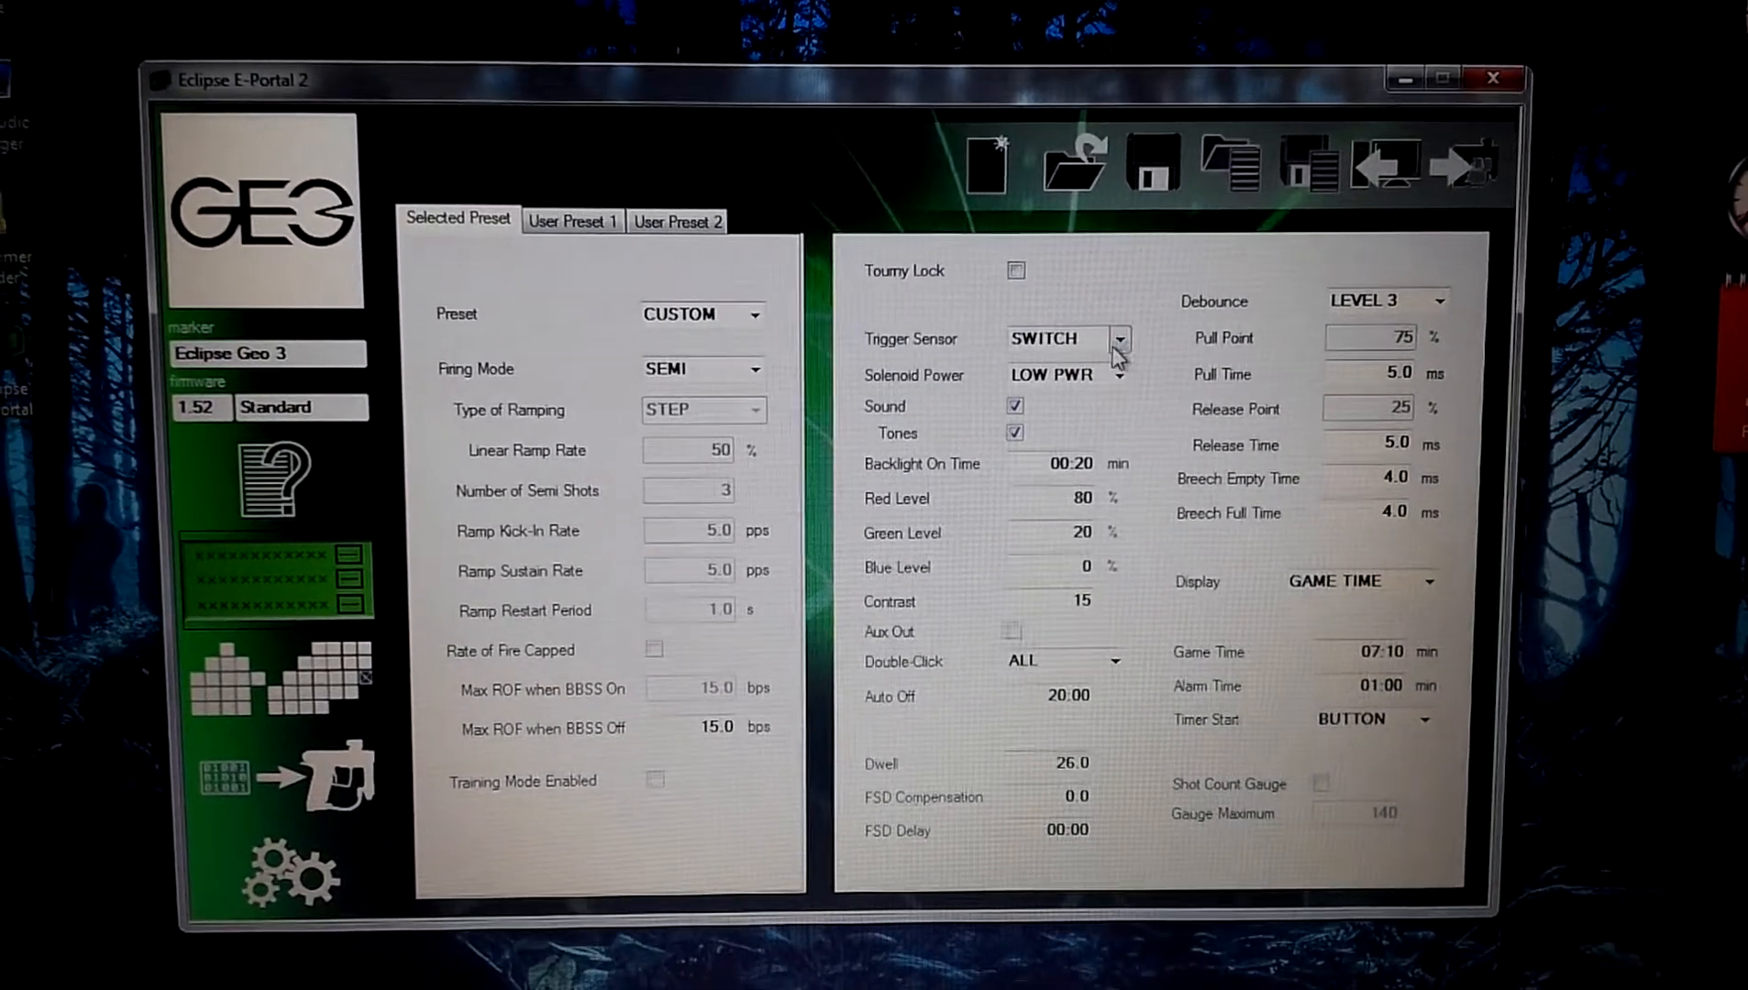
pyautogui.click(1117, 339)
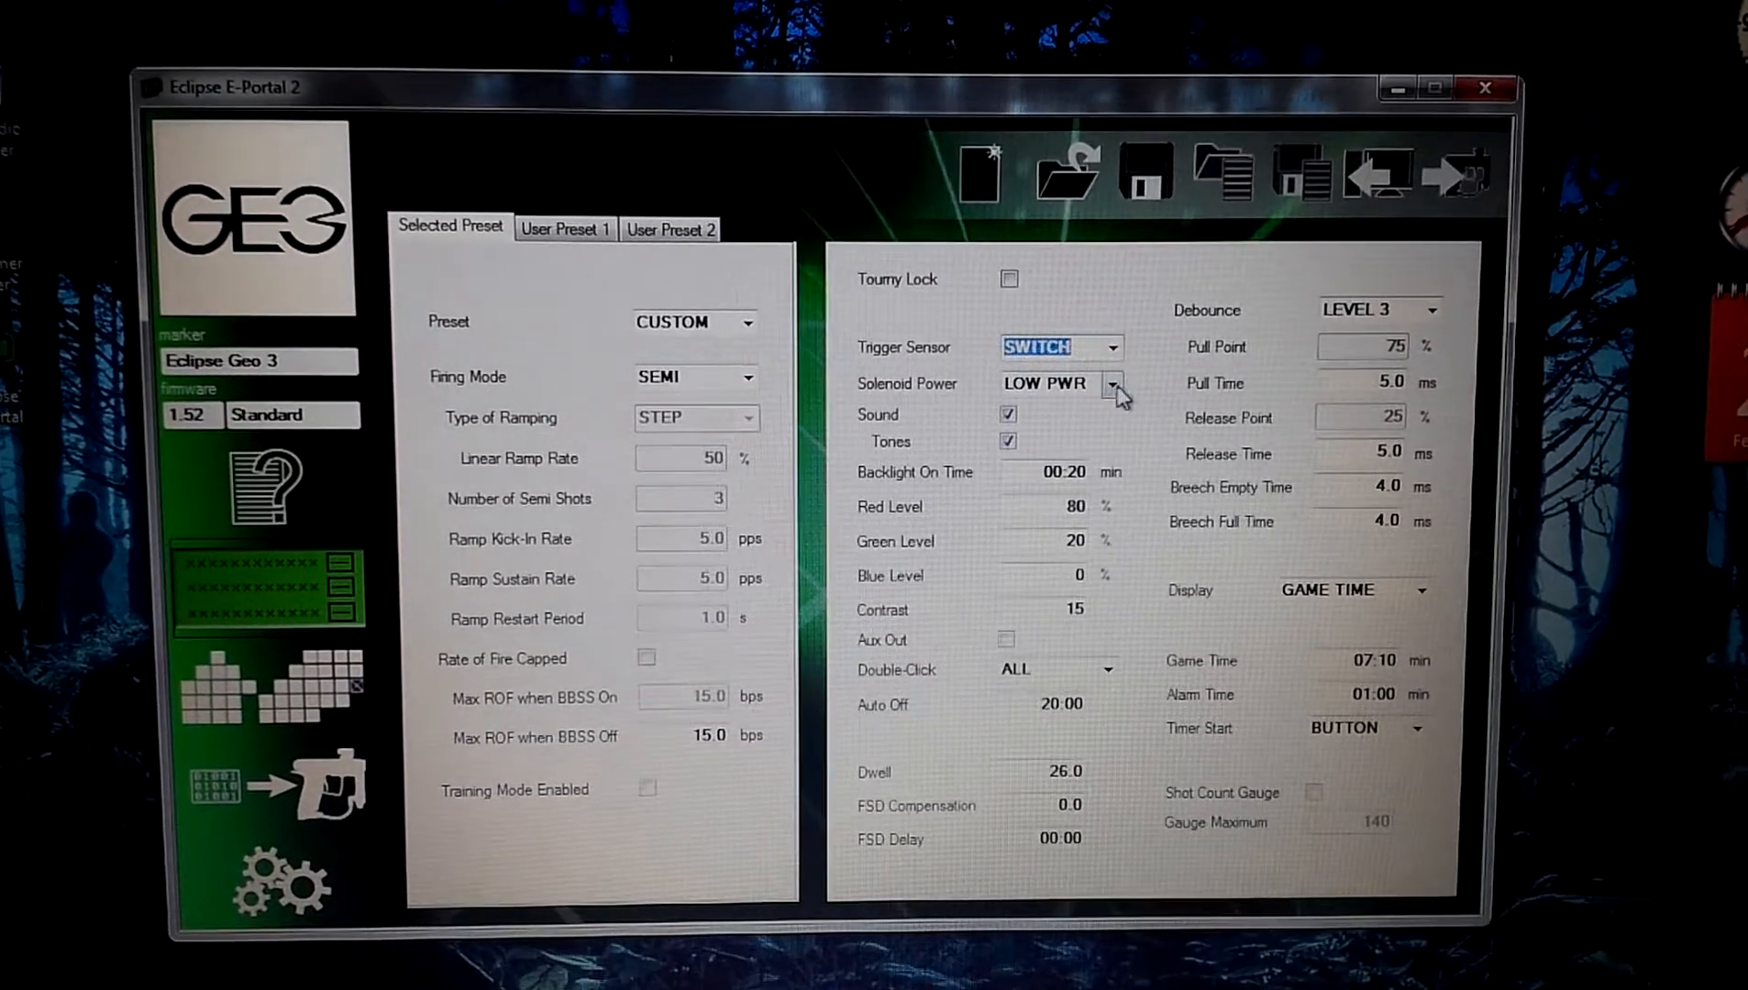
pyautogui.click(1111, 382)
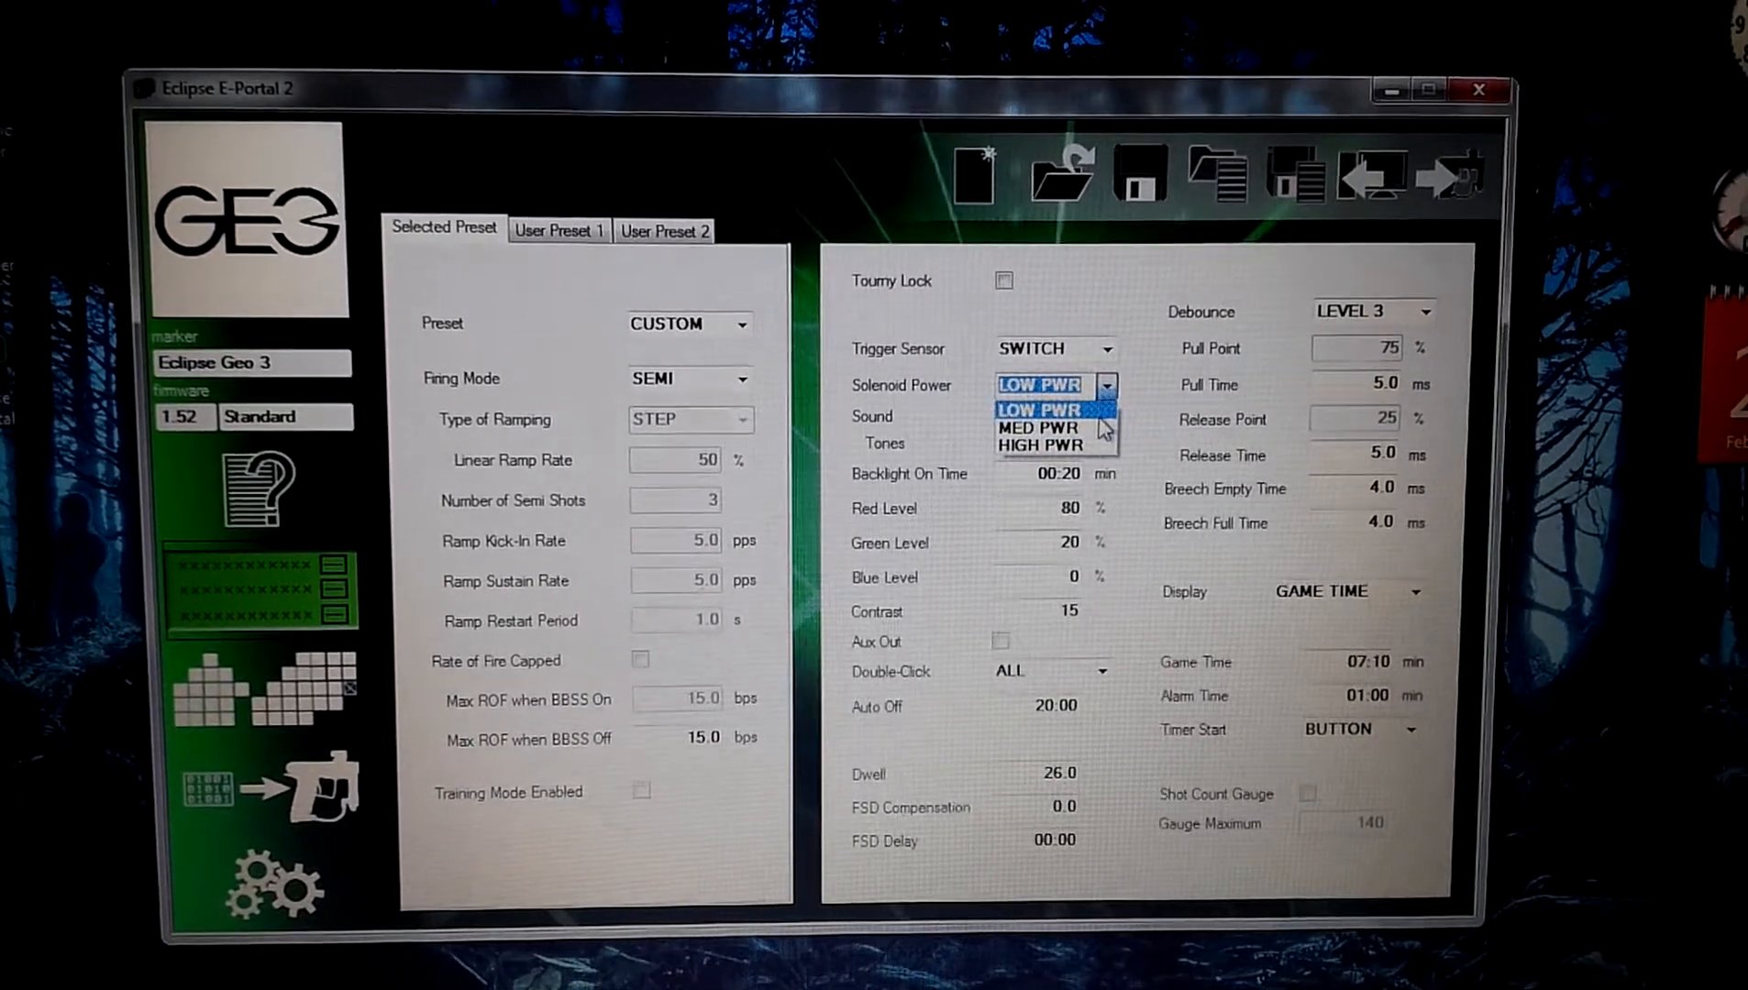
pyautogui.click(1039, 408)
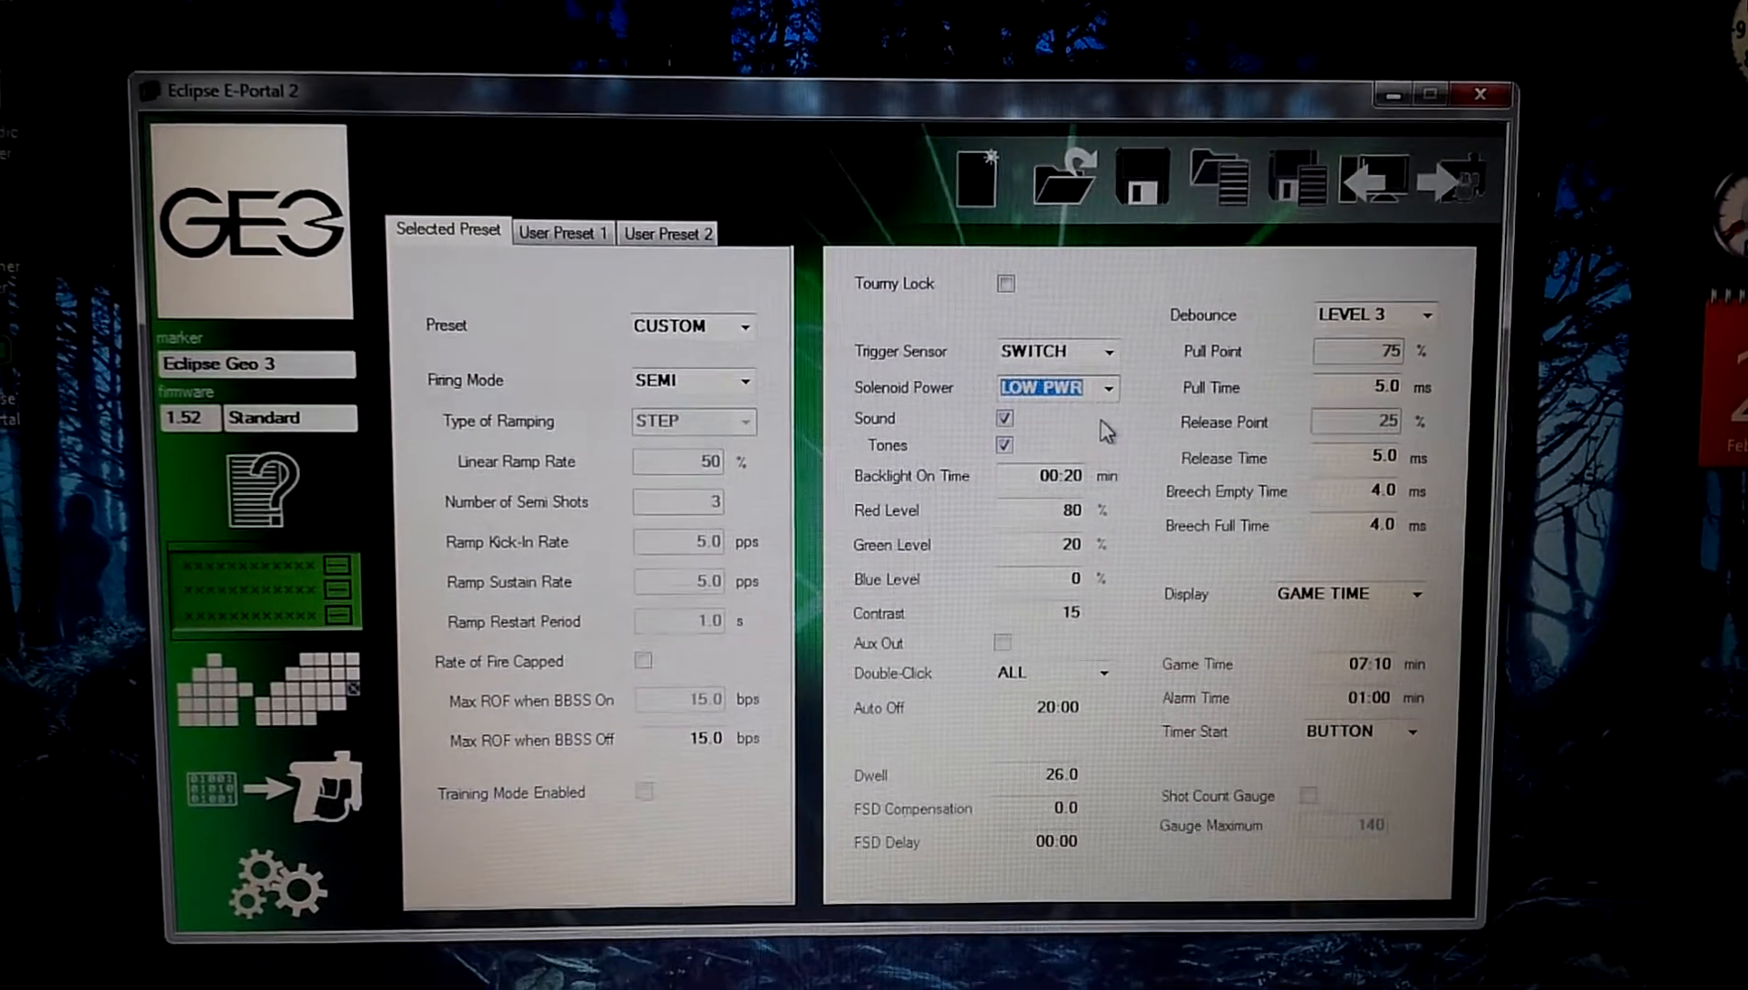